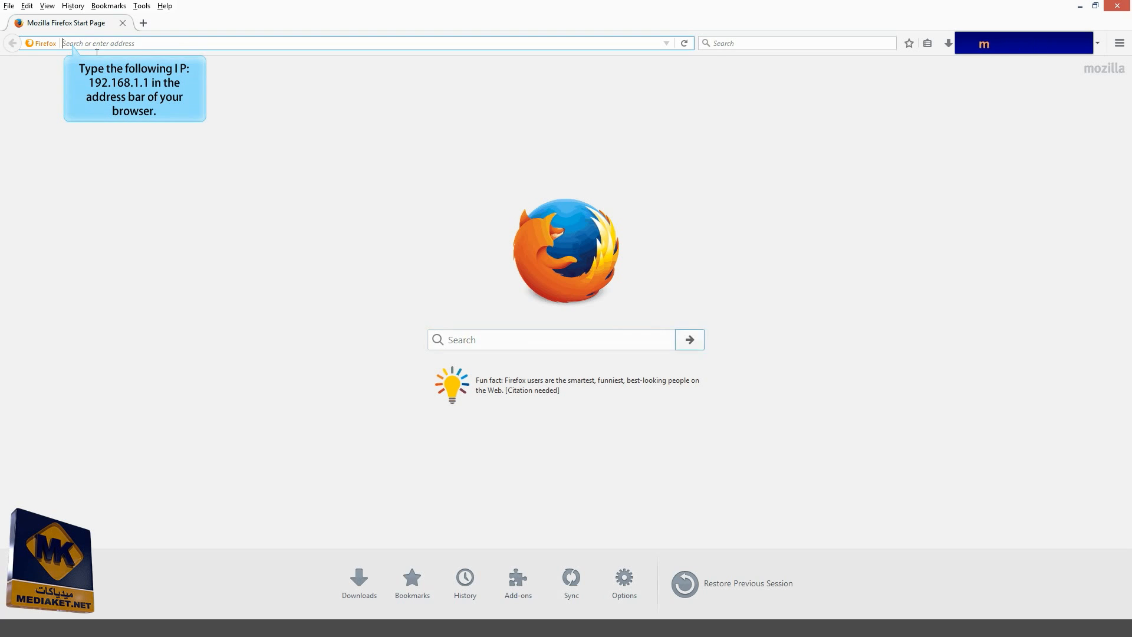
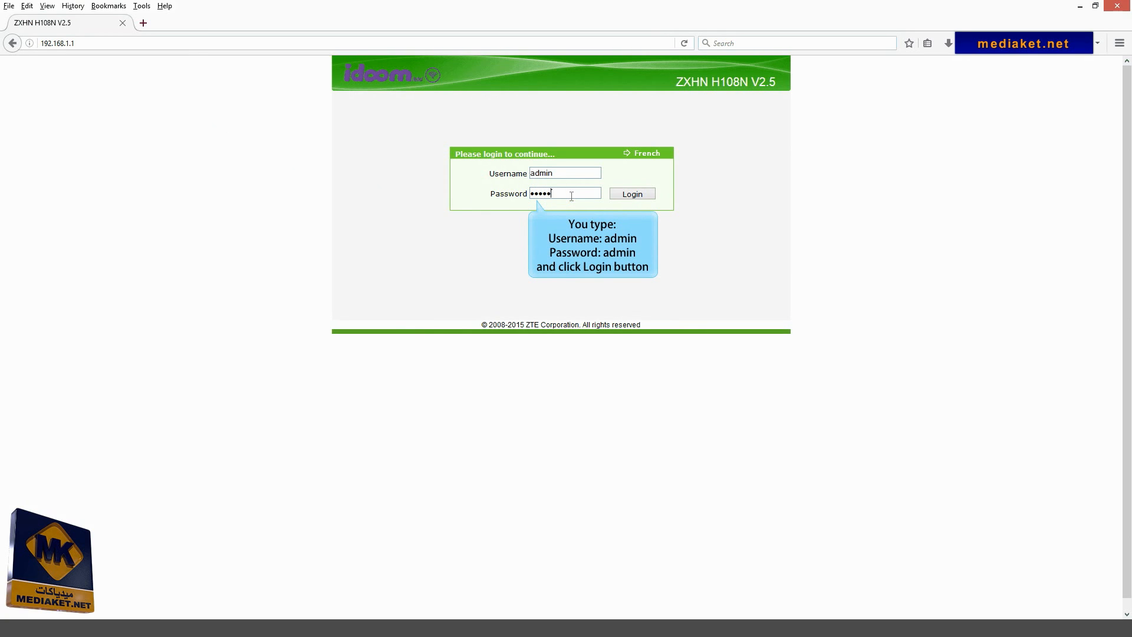
Step: Navigate Firefox to the router's address 192.168.1.1 to reach its login page
left_click(631, 193)
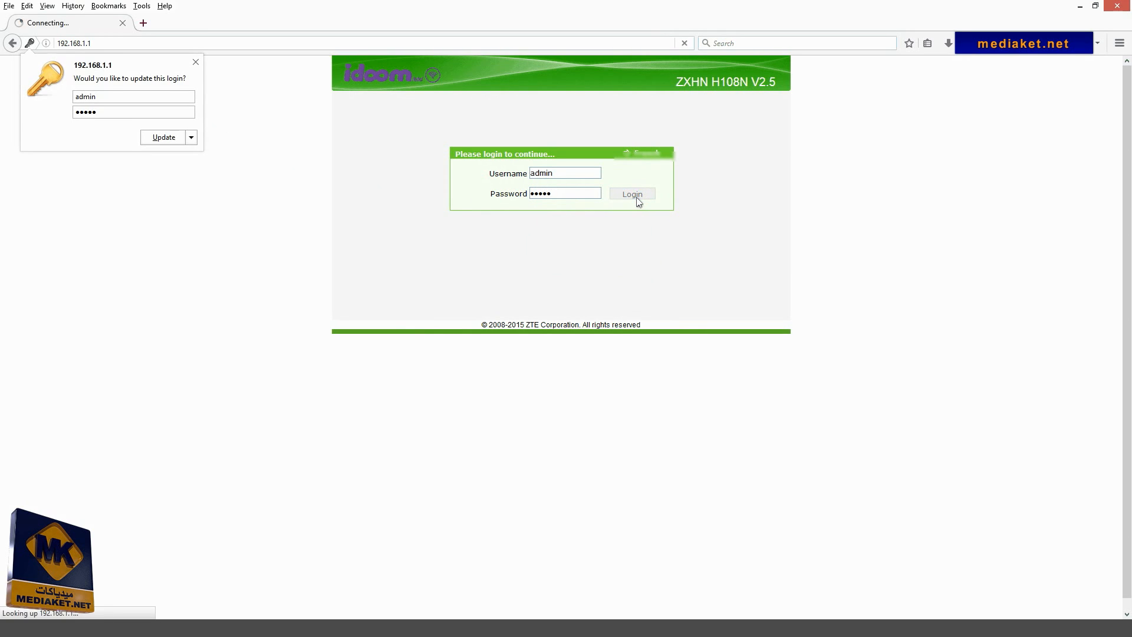
left_click(629, 194)
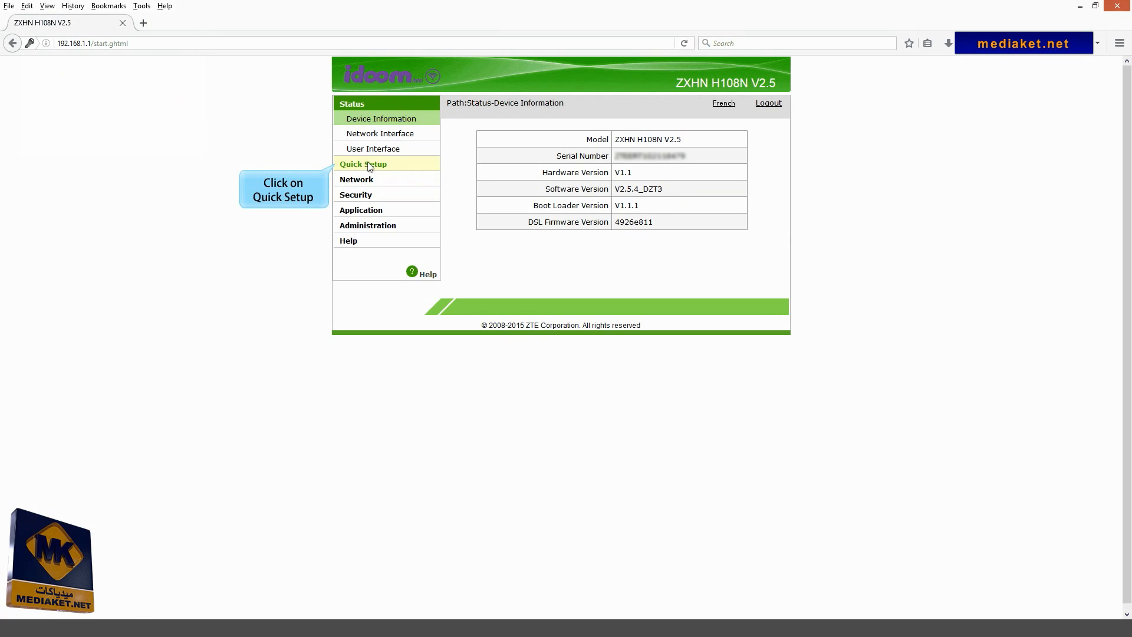
left_click(363, 164)
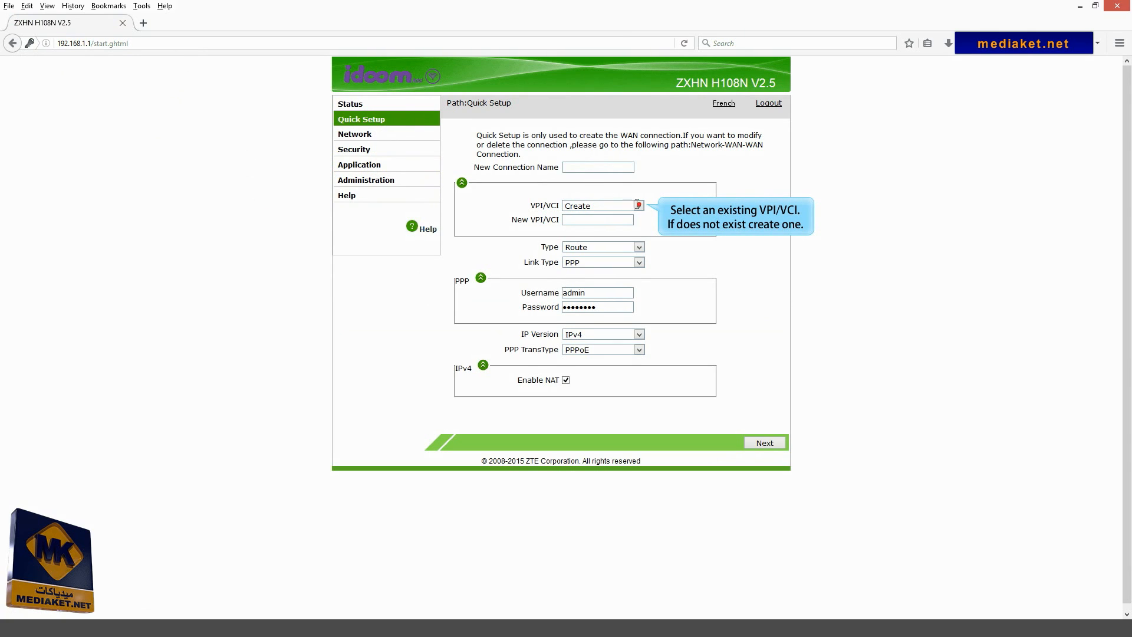
Step: Name the new connection TFMK with VPI/VCI 0/38 and Route connection type
left_click(602, 205)
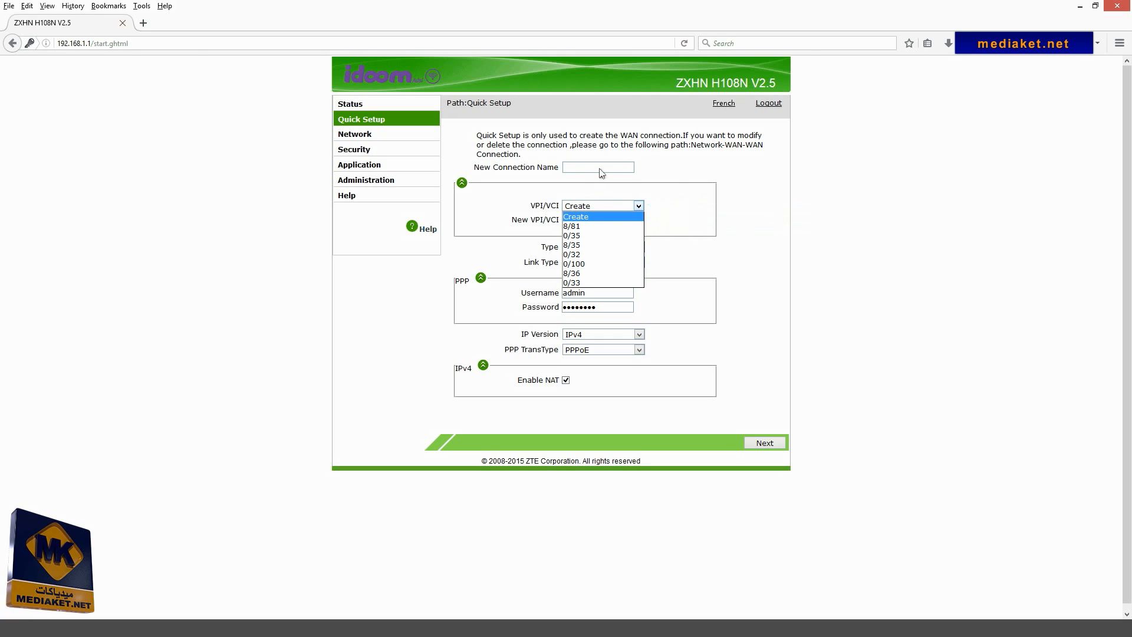
left_click(575, 216)
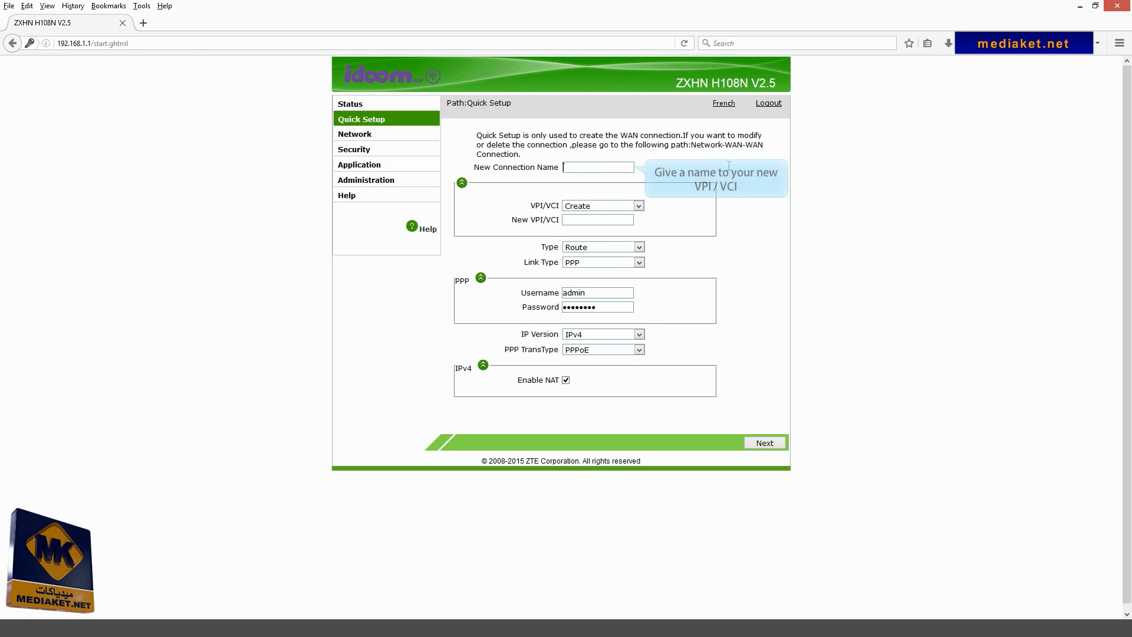
type("TFMK")
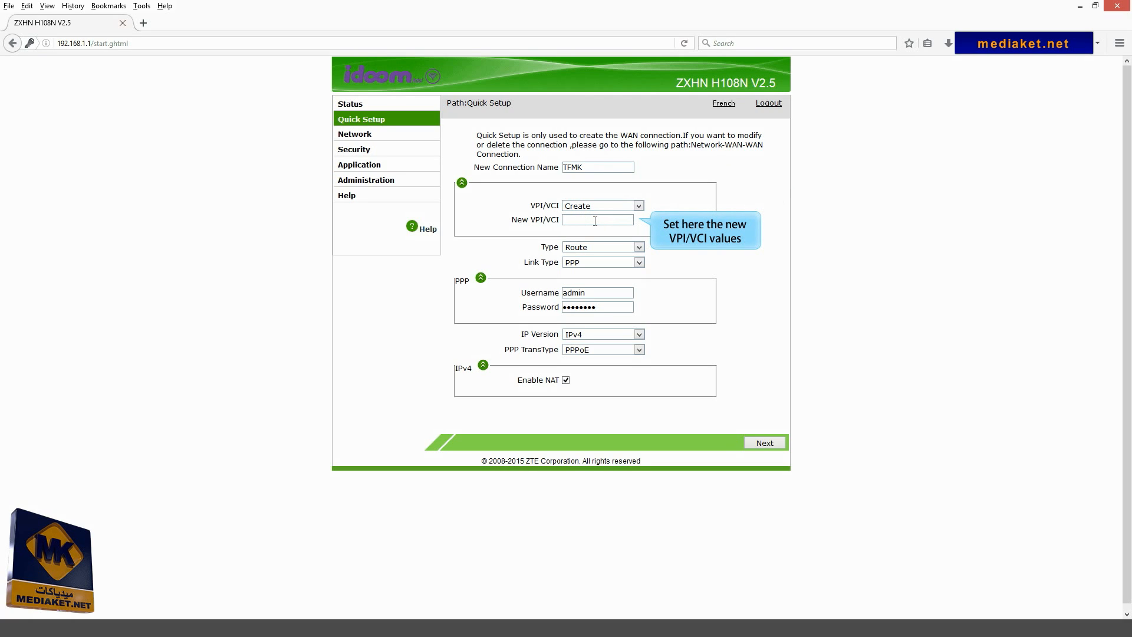
type("0/")
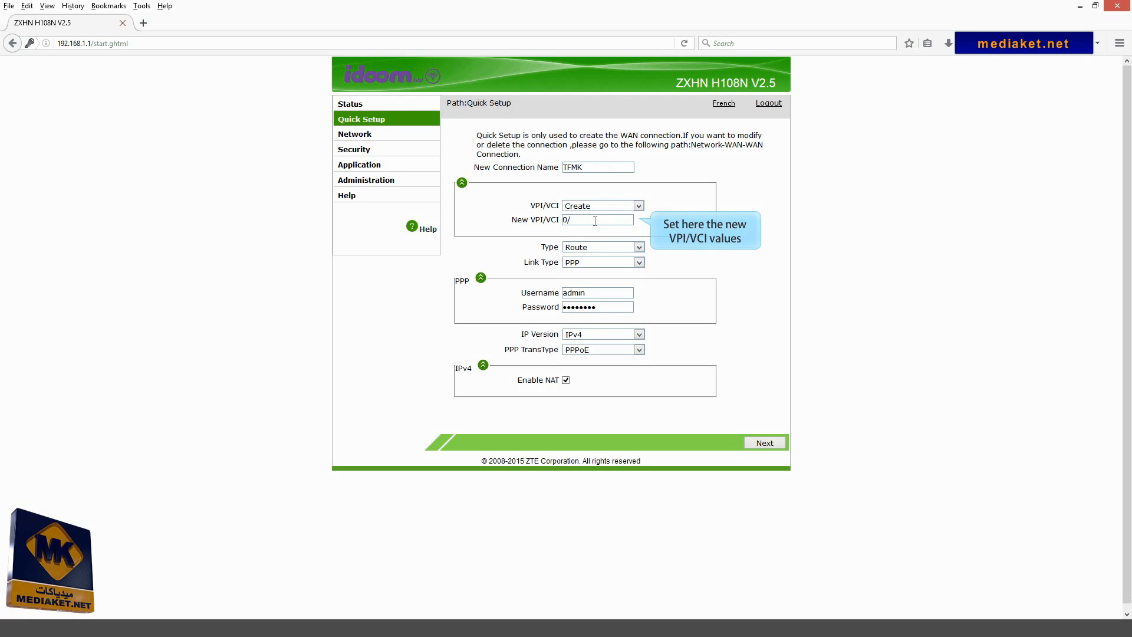
type("38")
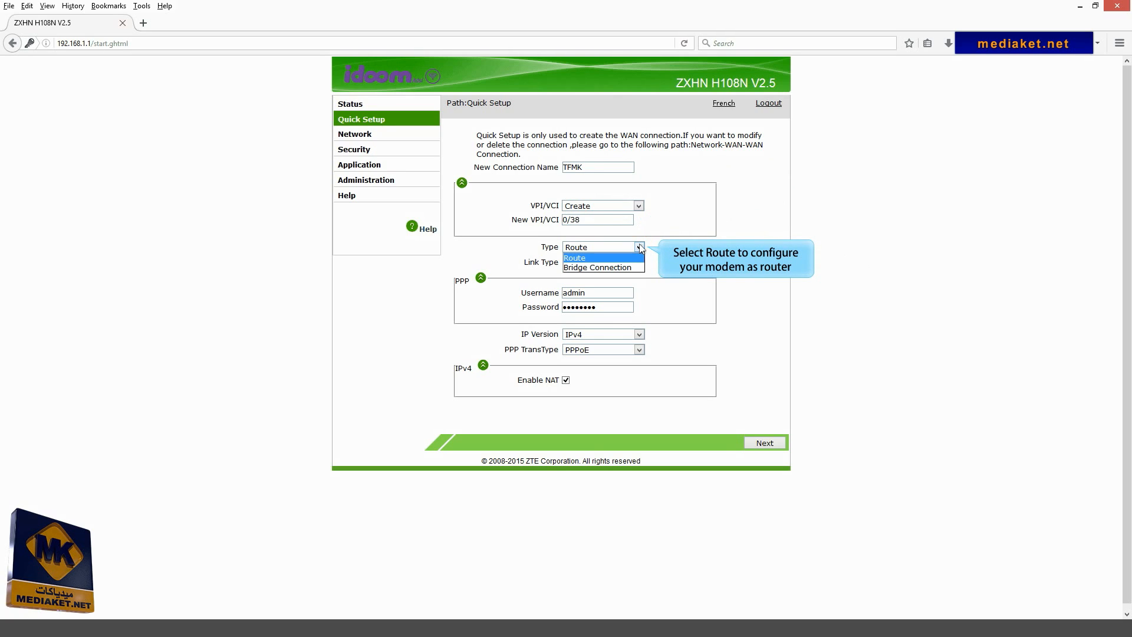
left_click(574, 258)
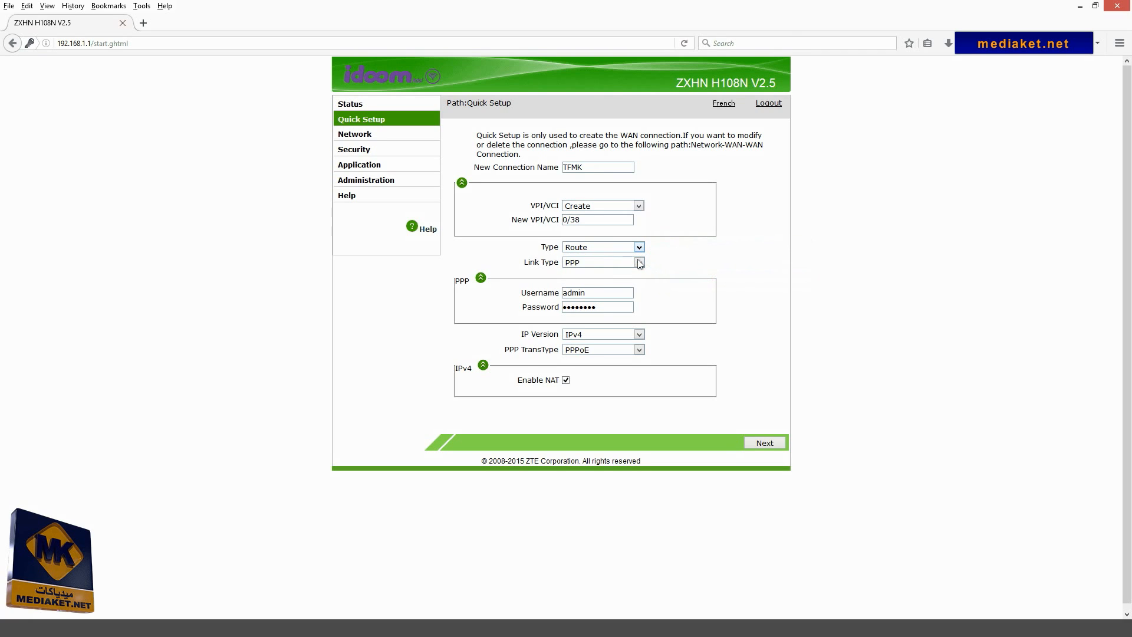
mouse_move(606, 298)
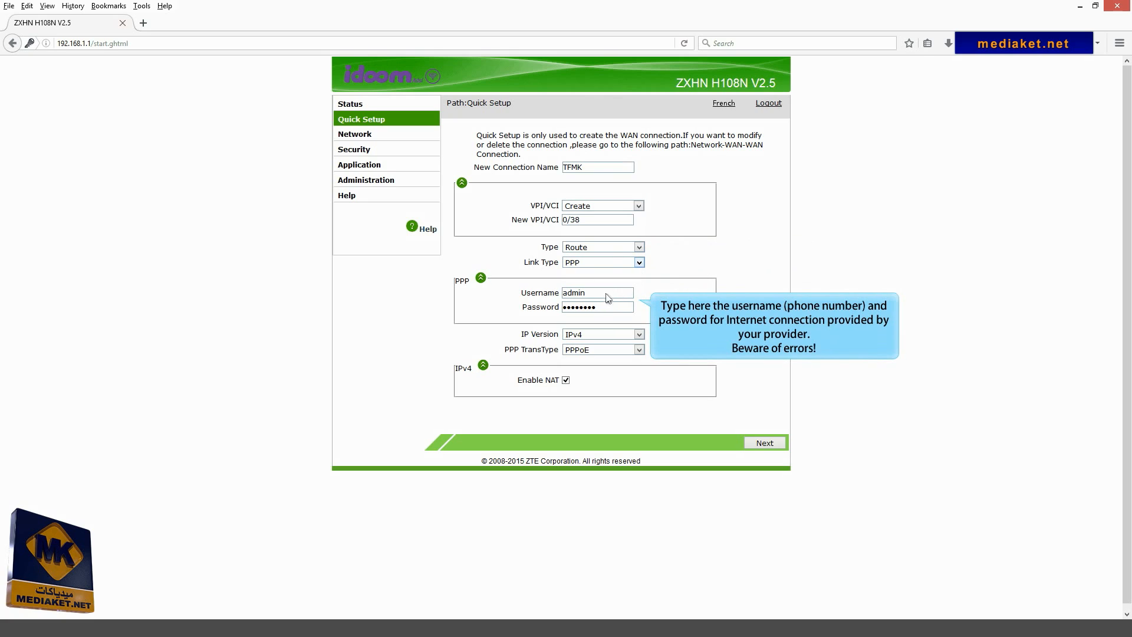
Step: Enter the provider's PPP username and password and submit the WAN settings
double_click(573, 293)
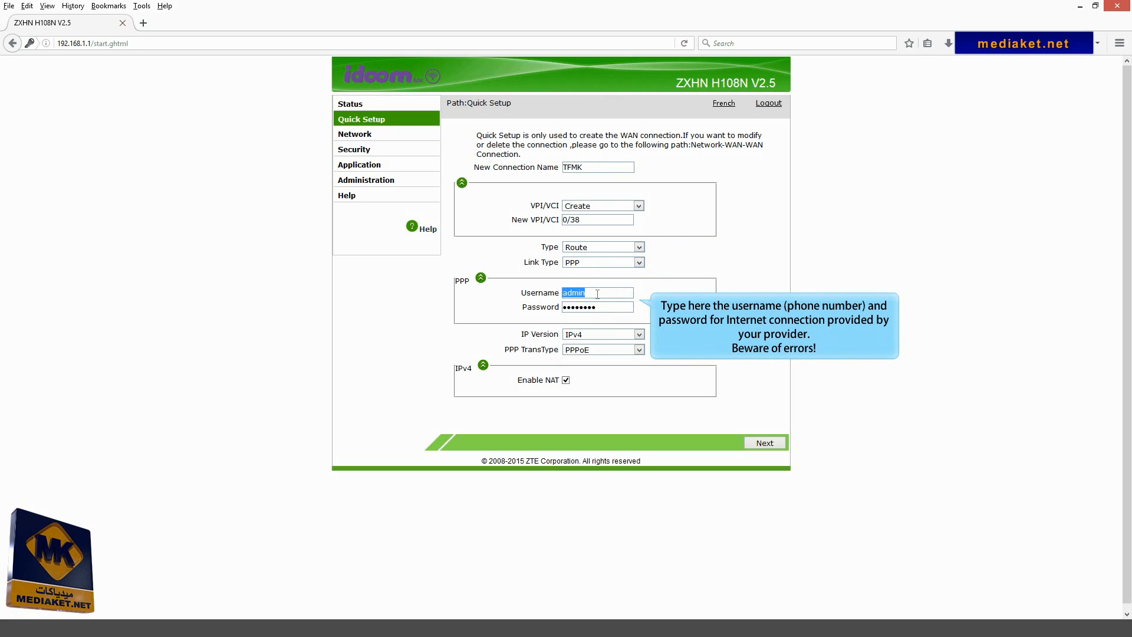
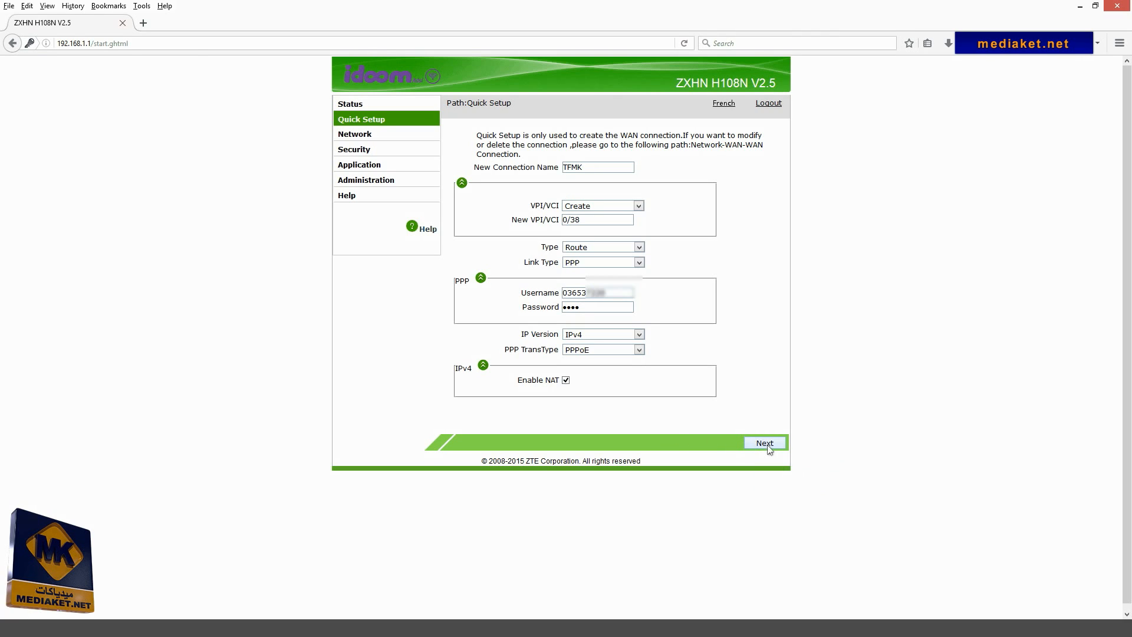
left_click(764, 442)
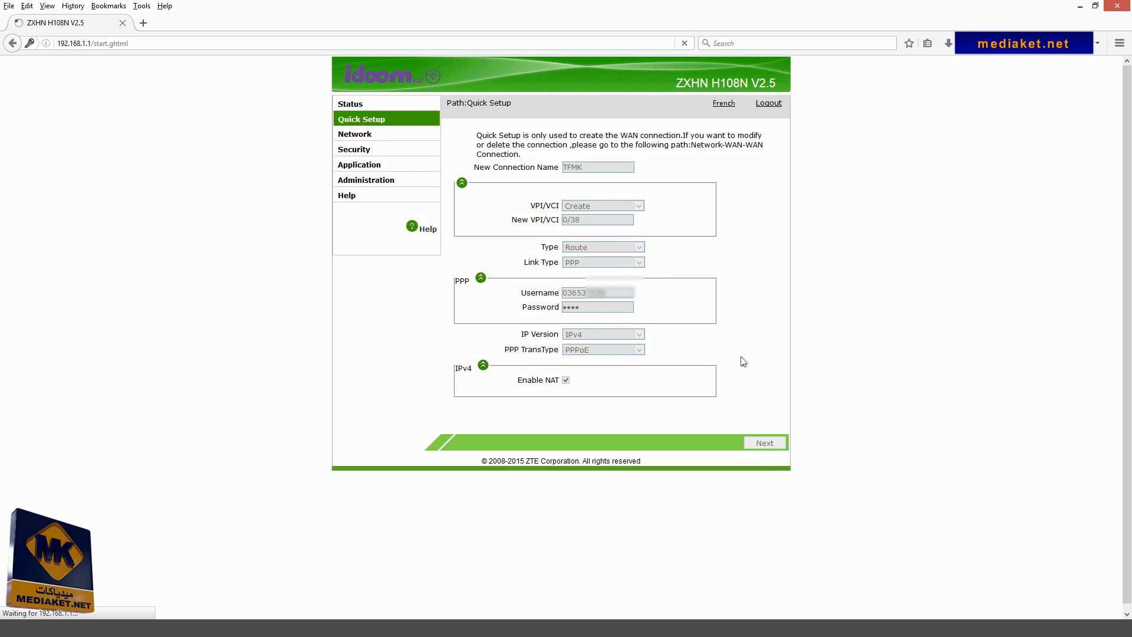
Step: Set the Wi-Fi SSID and switch authentication to WPA/WPA2-PSK
left_click(764, 442)
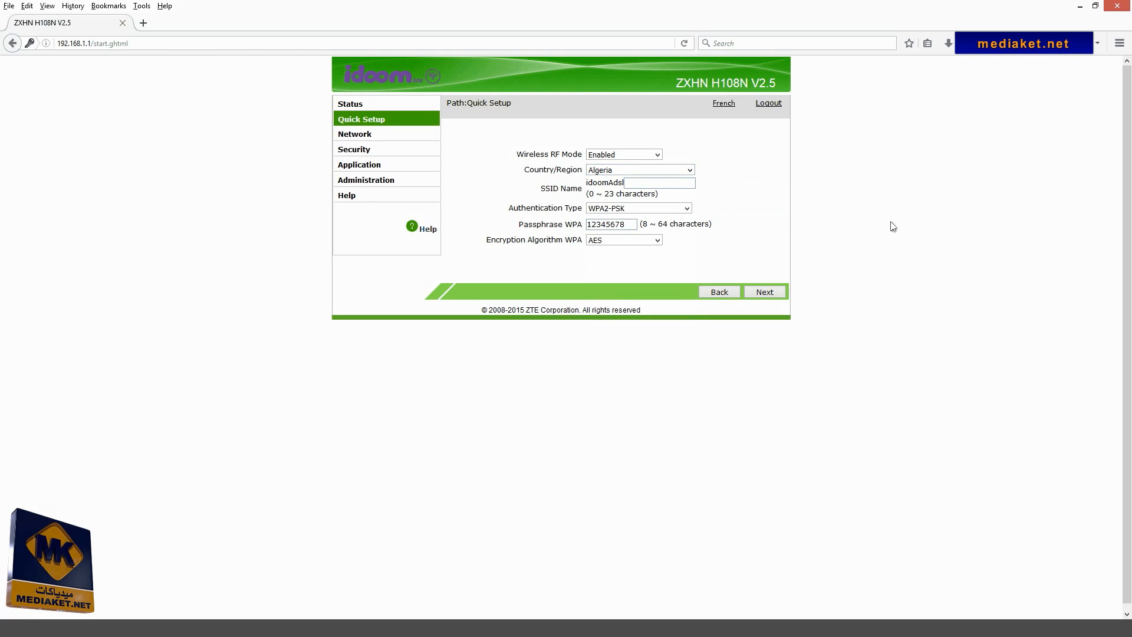
type("GHC")
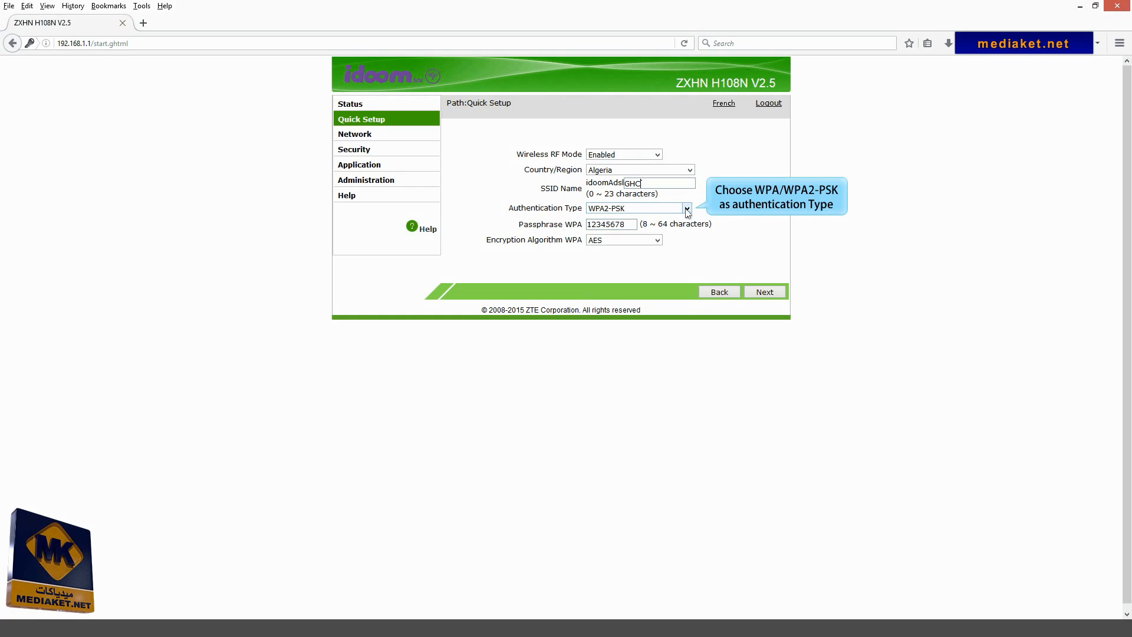
left_click(638, 208)
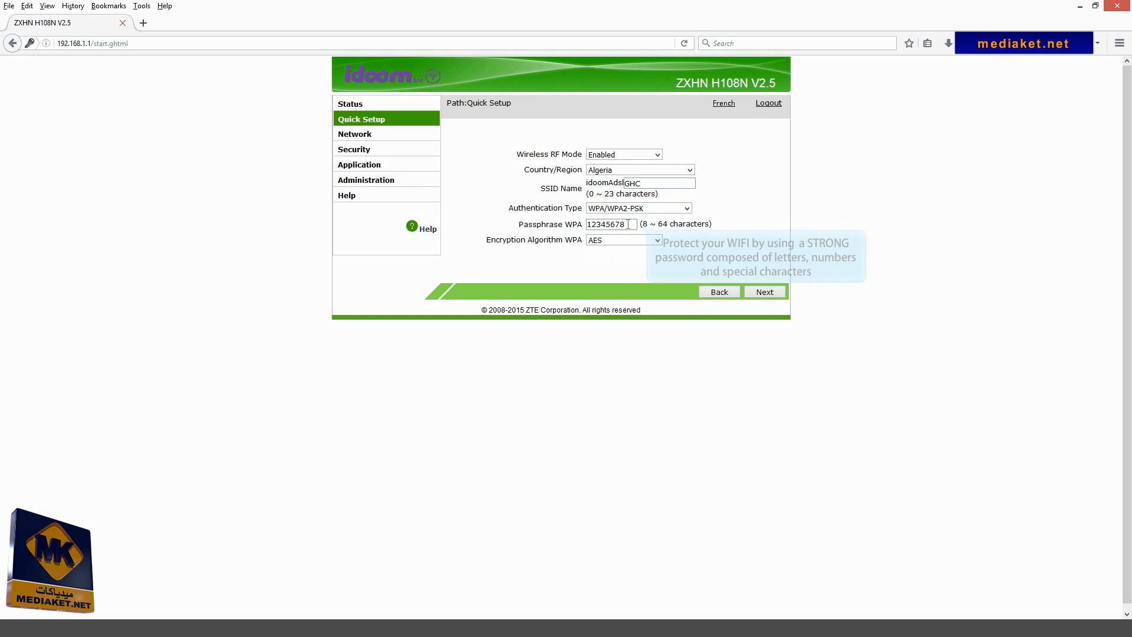
Step: Replace the passphrase with a new one, choose TKIP+AES encryption and submit
triple_click(609, 224)
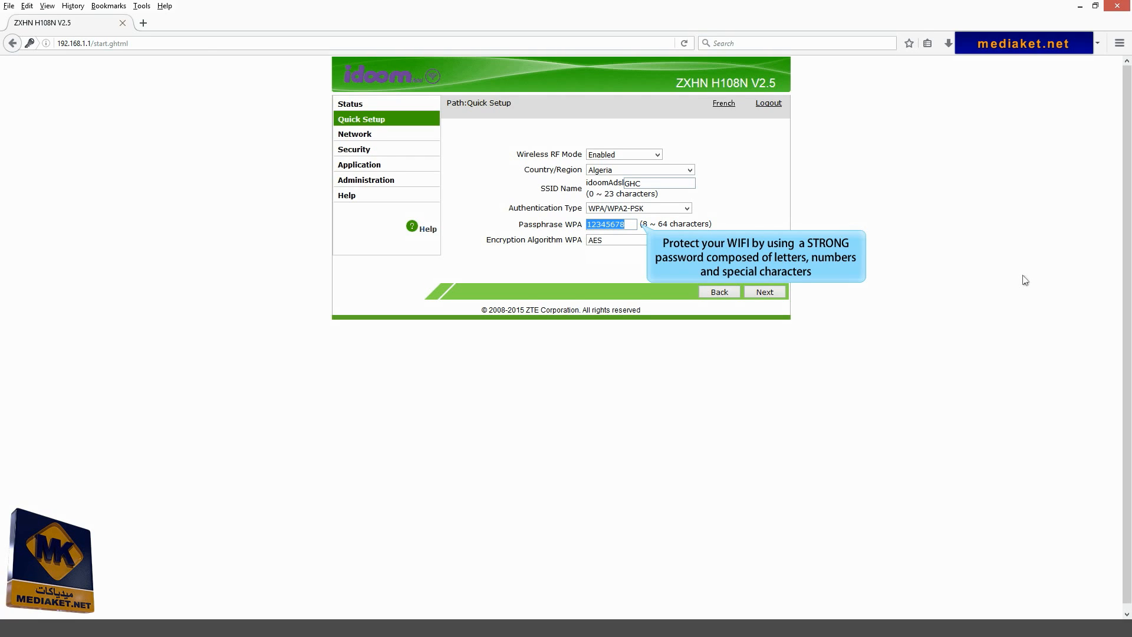
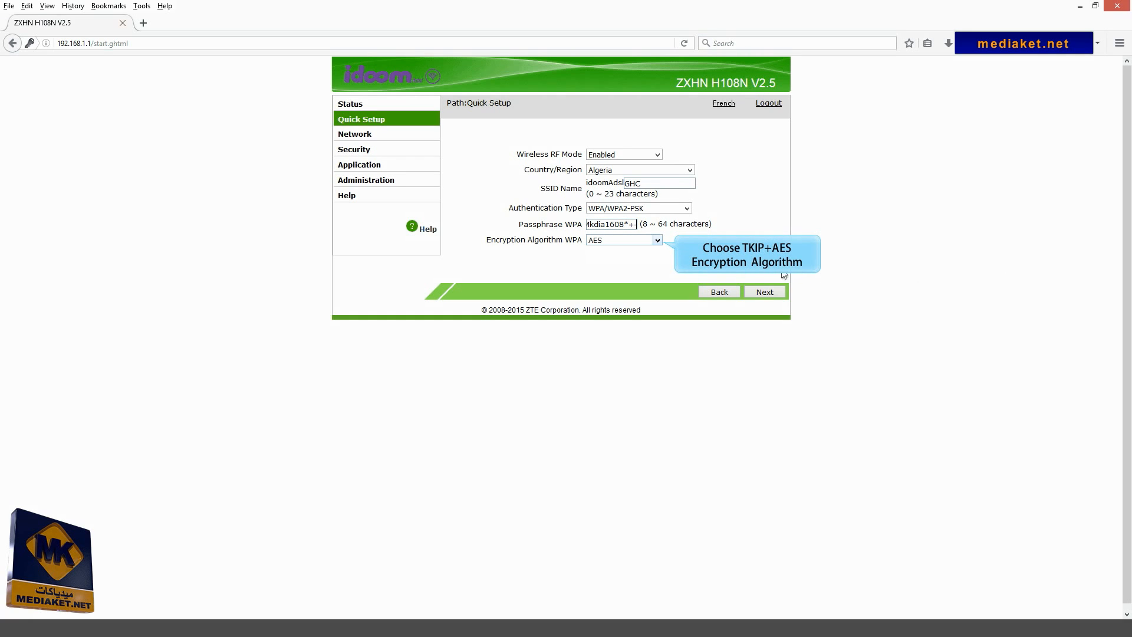
left_click(622, 240)
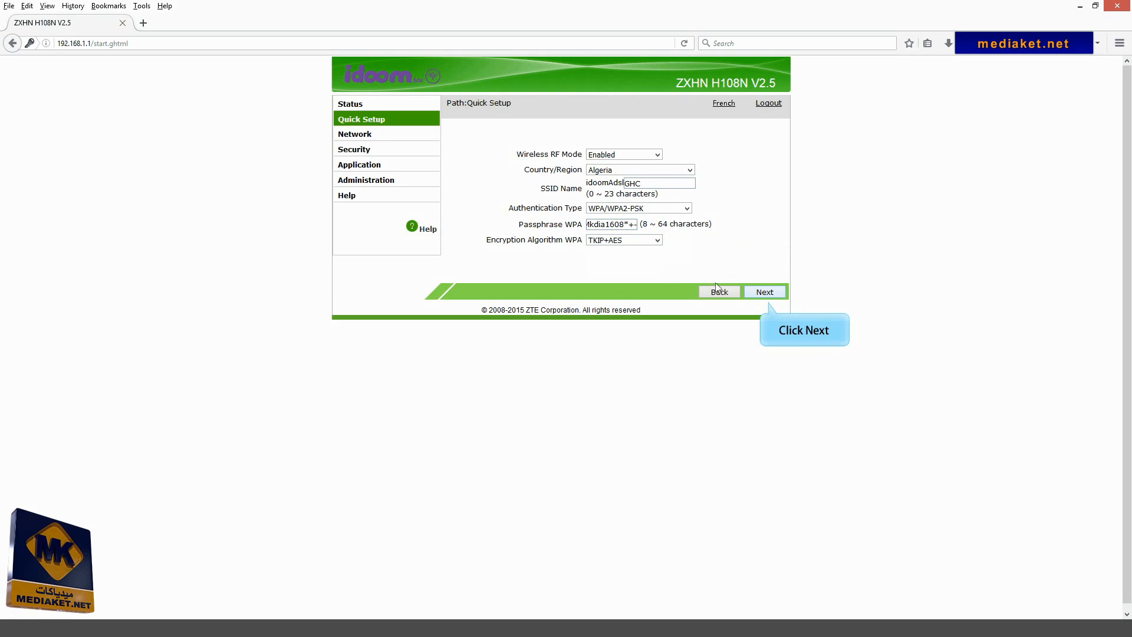
left_click(764, 291)
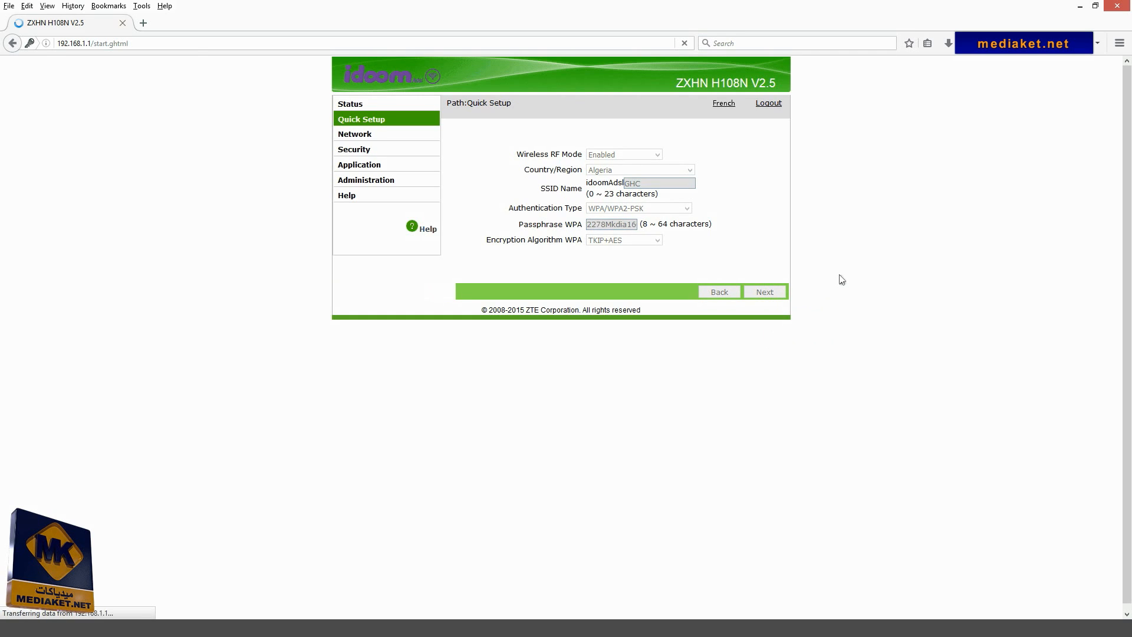
left_click(764, 291)
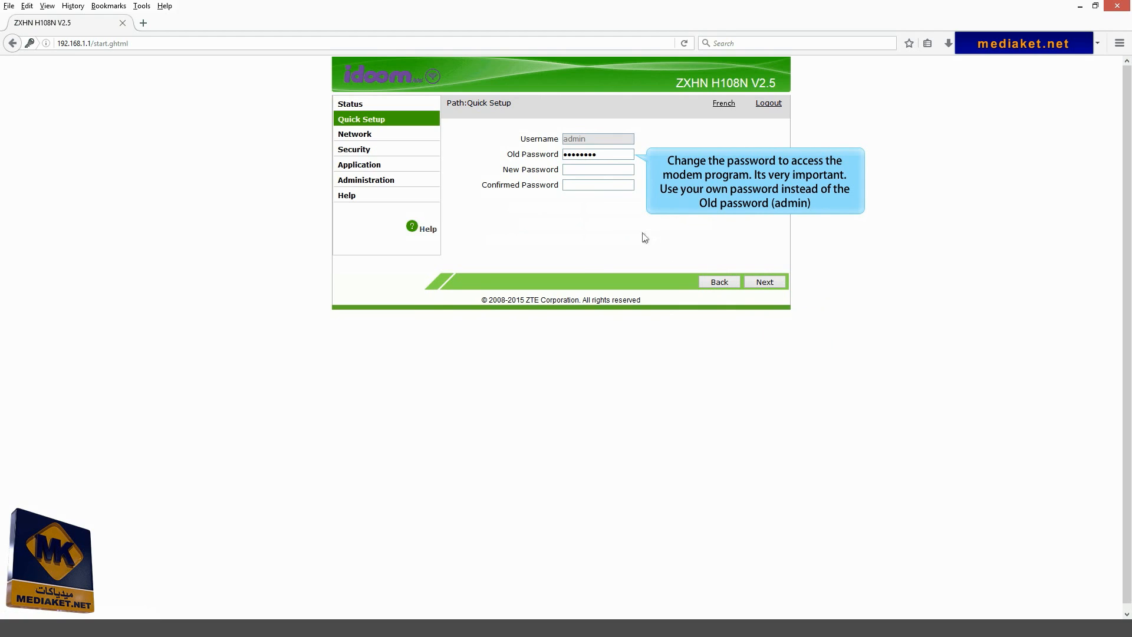
triple_click(597, 153)
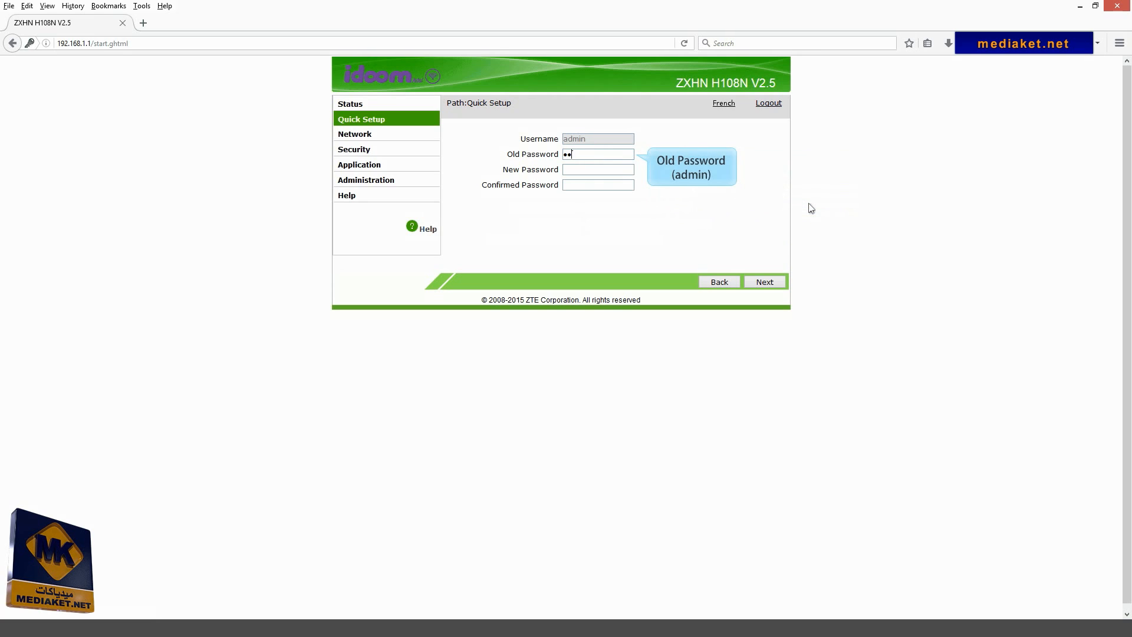
type("admin")
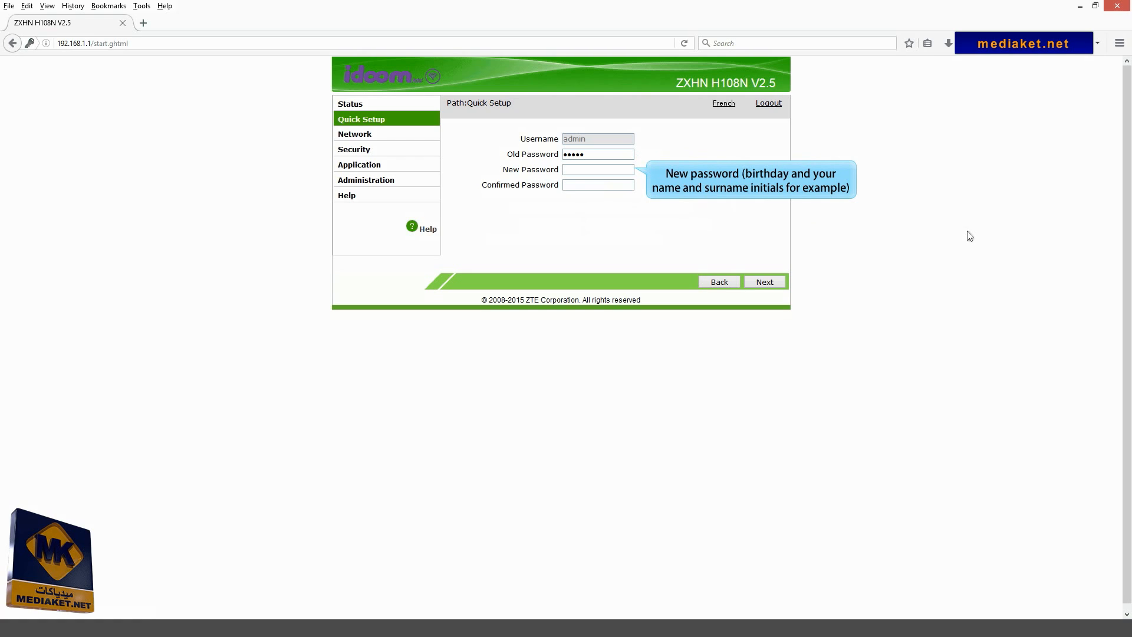
type("••")
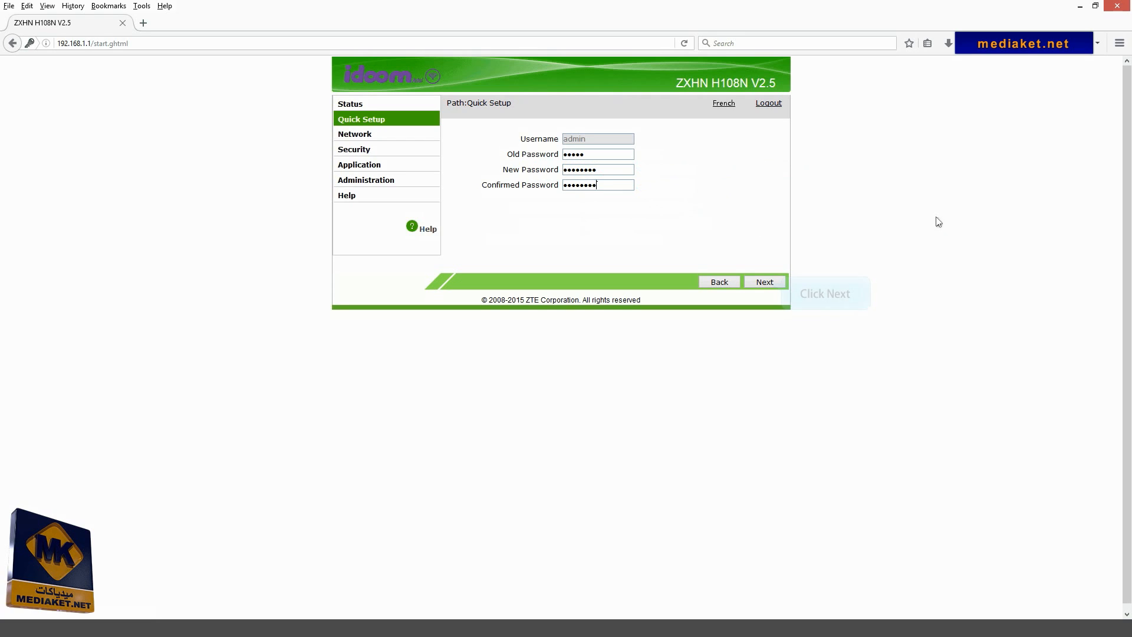
left_click(764, 282)
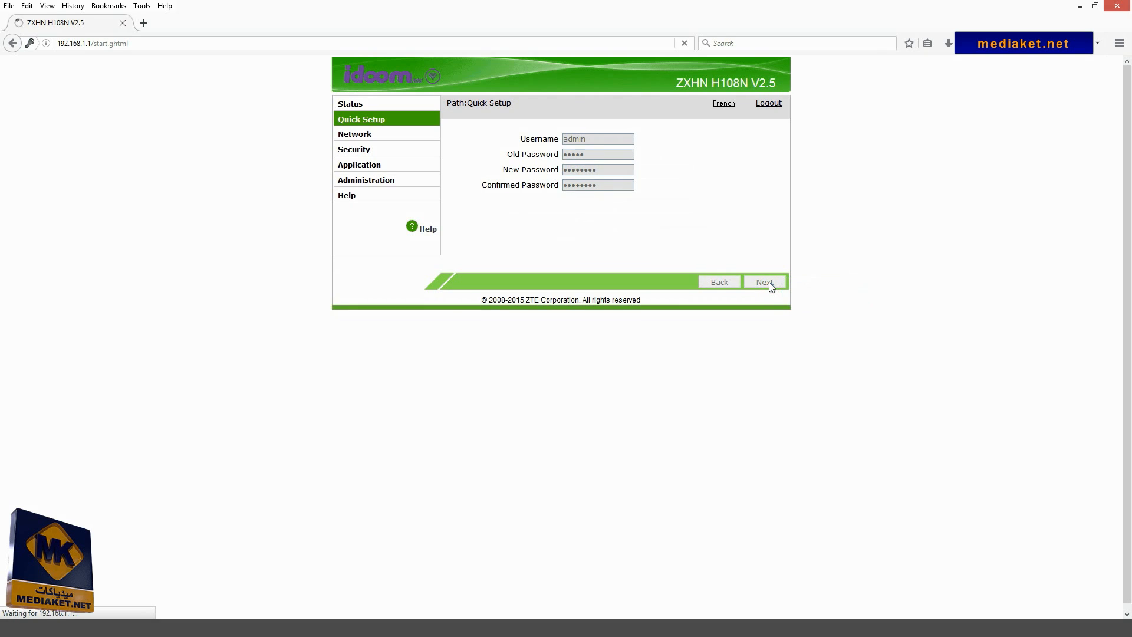
left_click(763, 282)
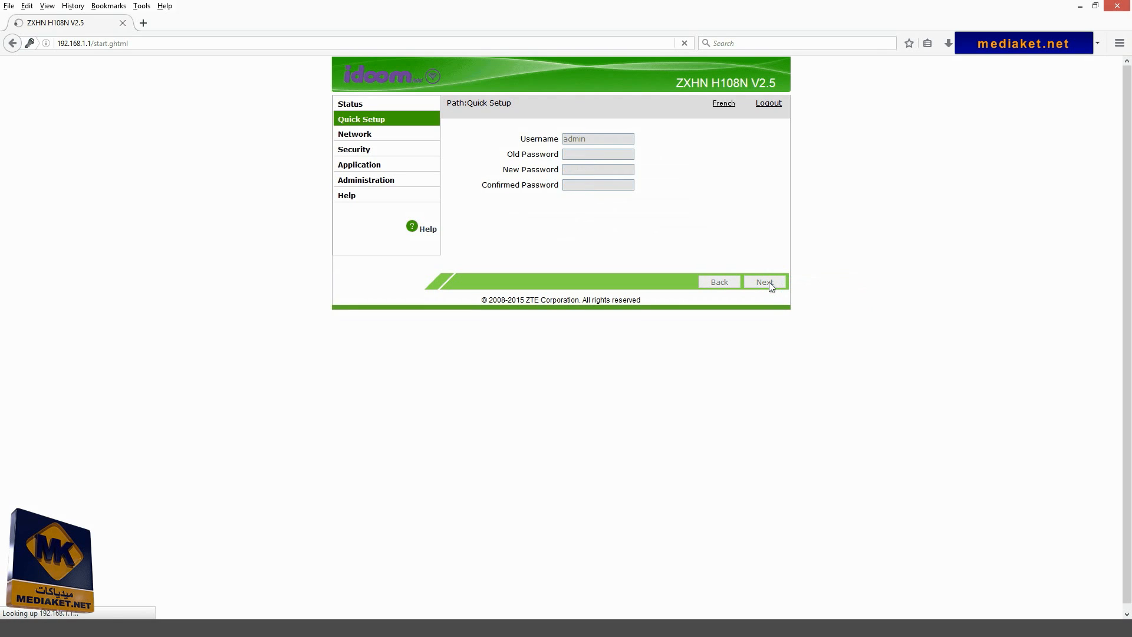
Step: Finish the quick setup wizard and log out, returning to the login page
left_click(764, 282)
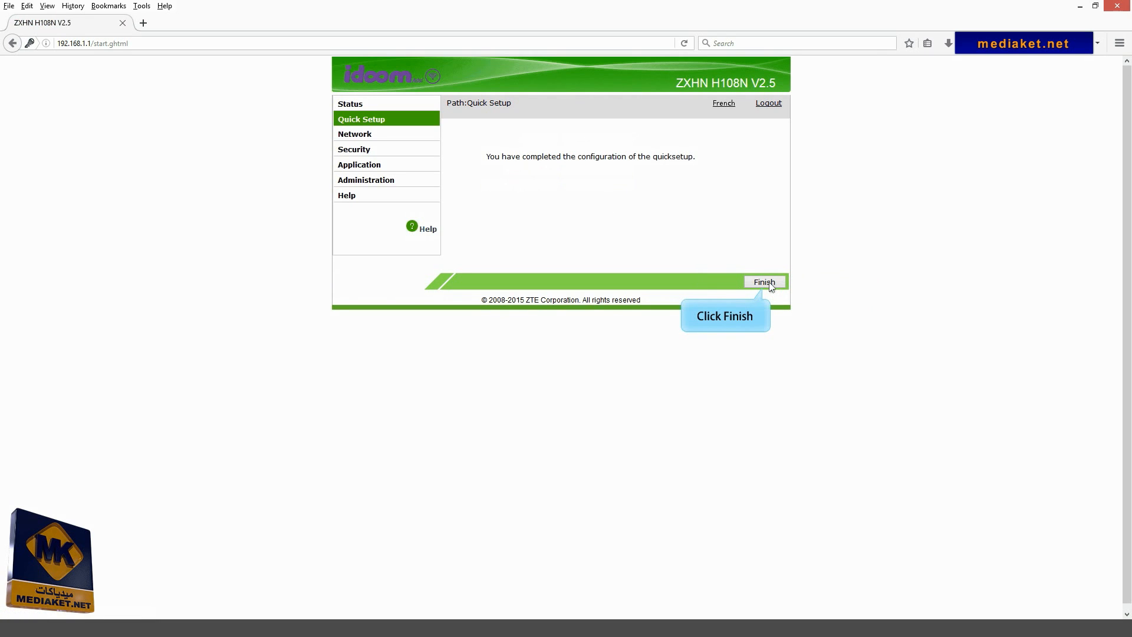
left_click(762, 282)
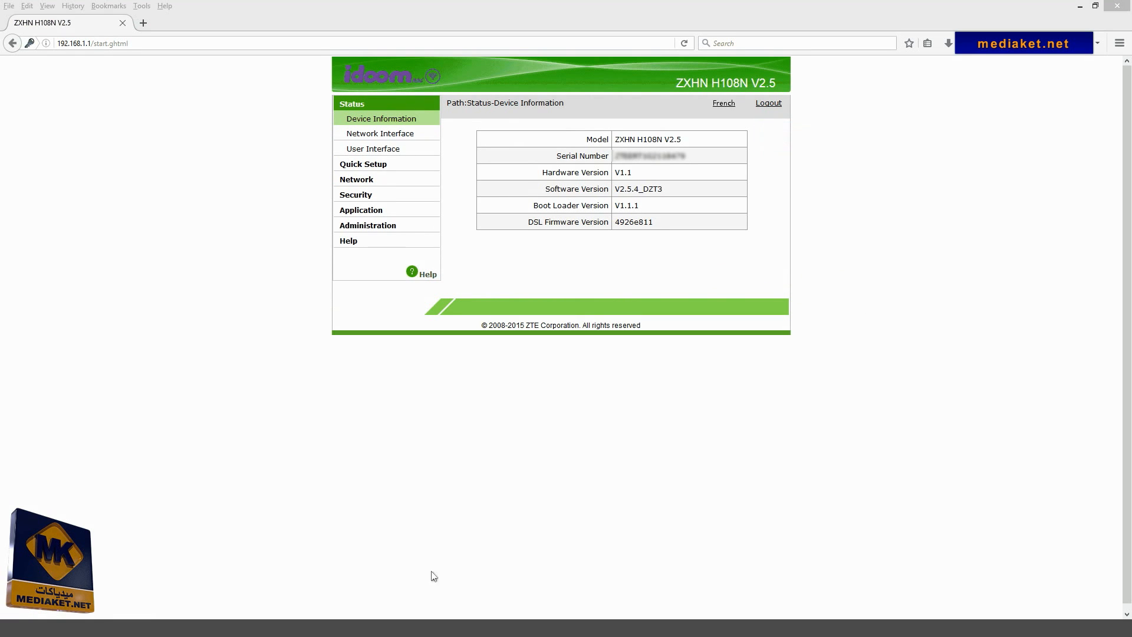
left_click(767, 103)
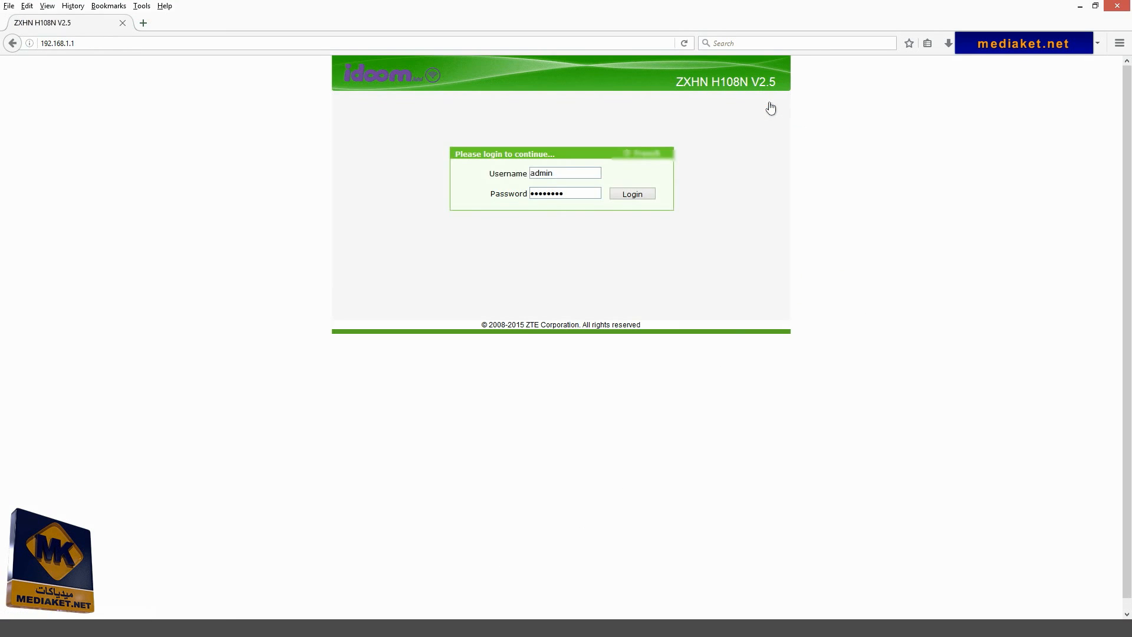